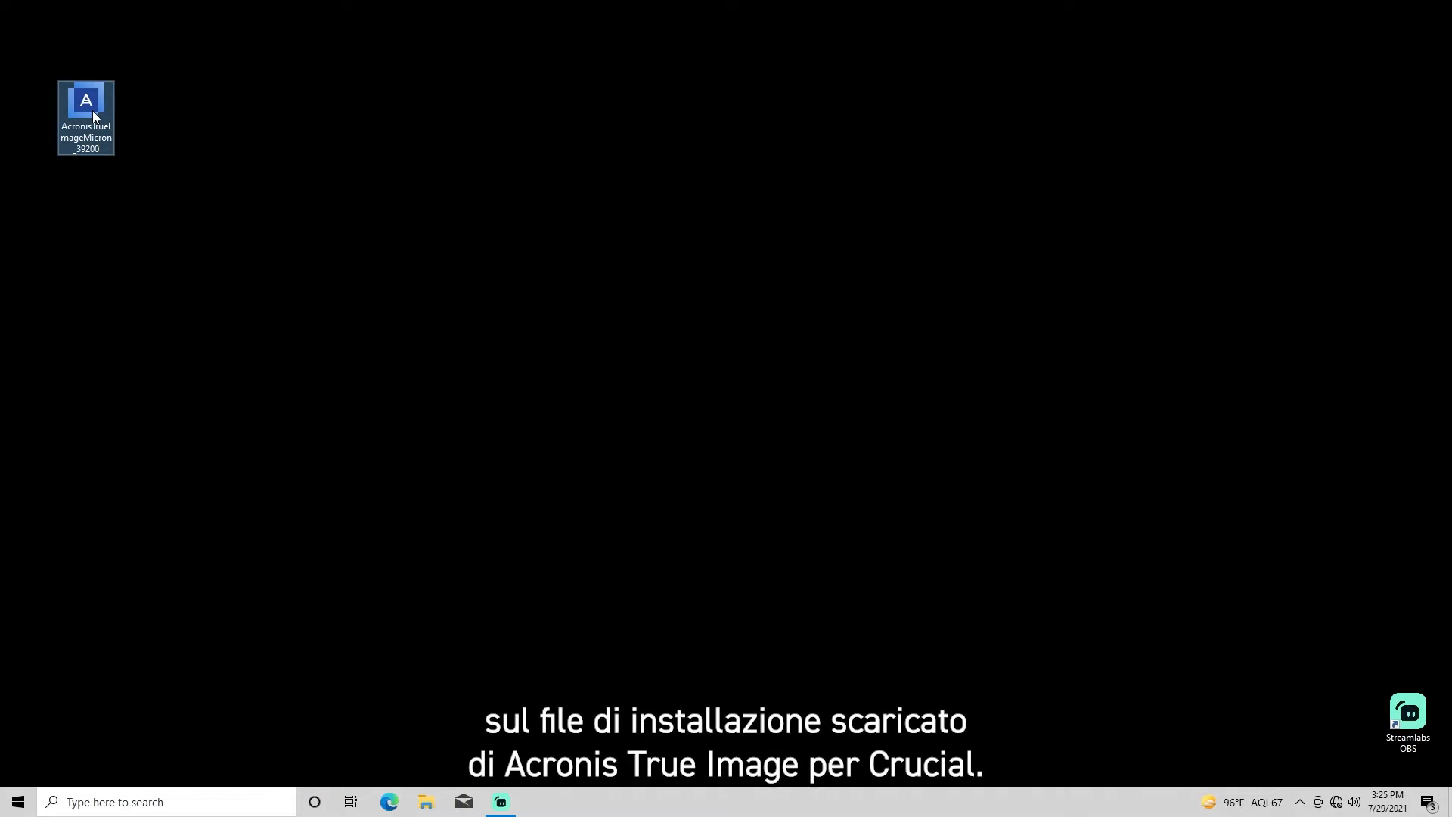
Run the downloaded installer, install Acronis True Image for Crucial and start the application.
double_click(86, 99)
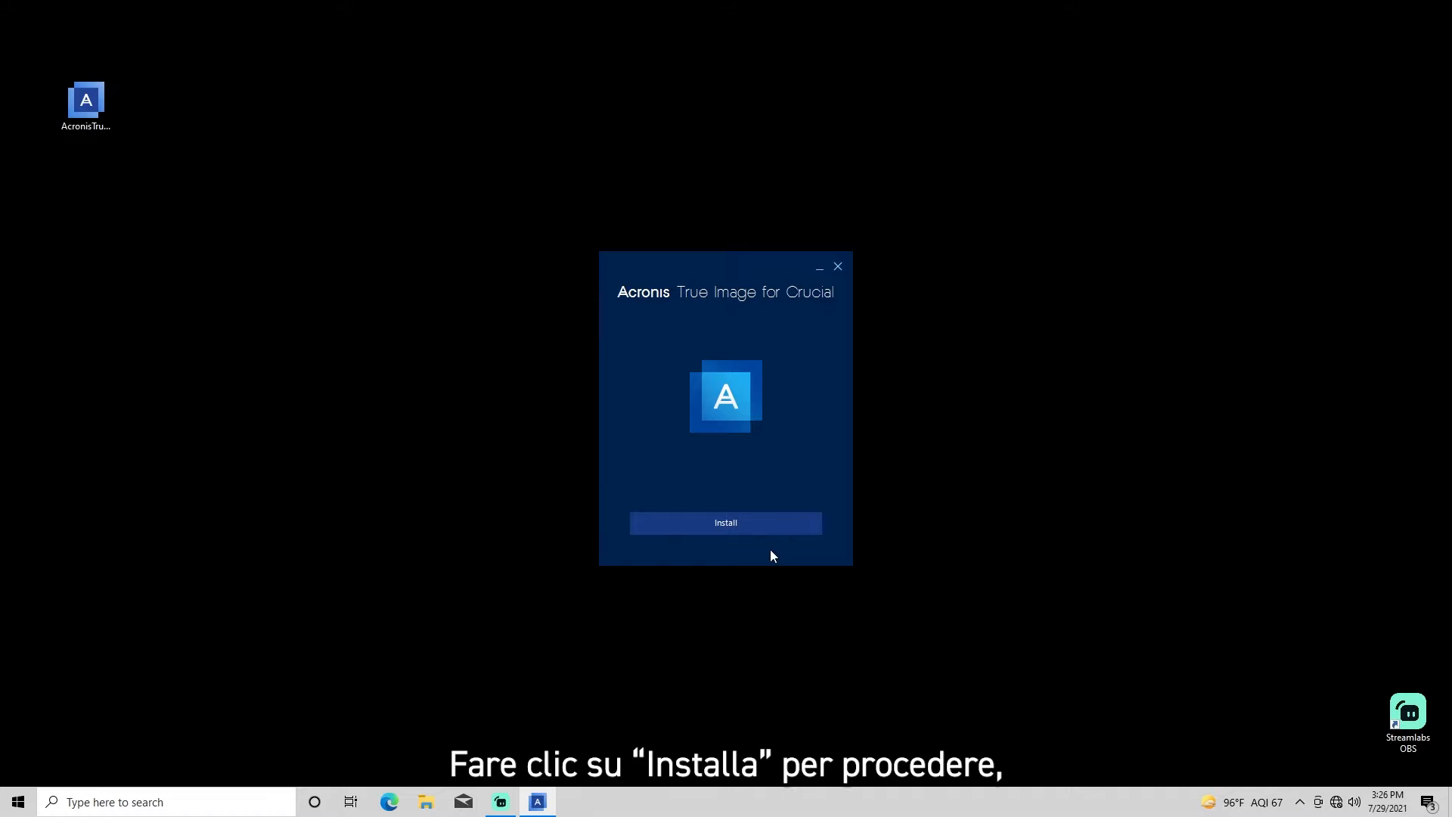
left_click(725, 522)
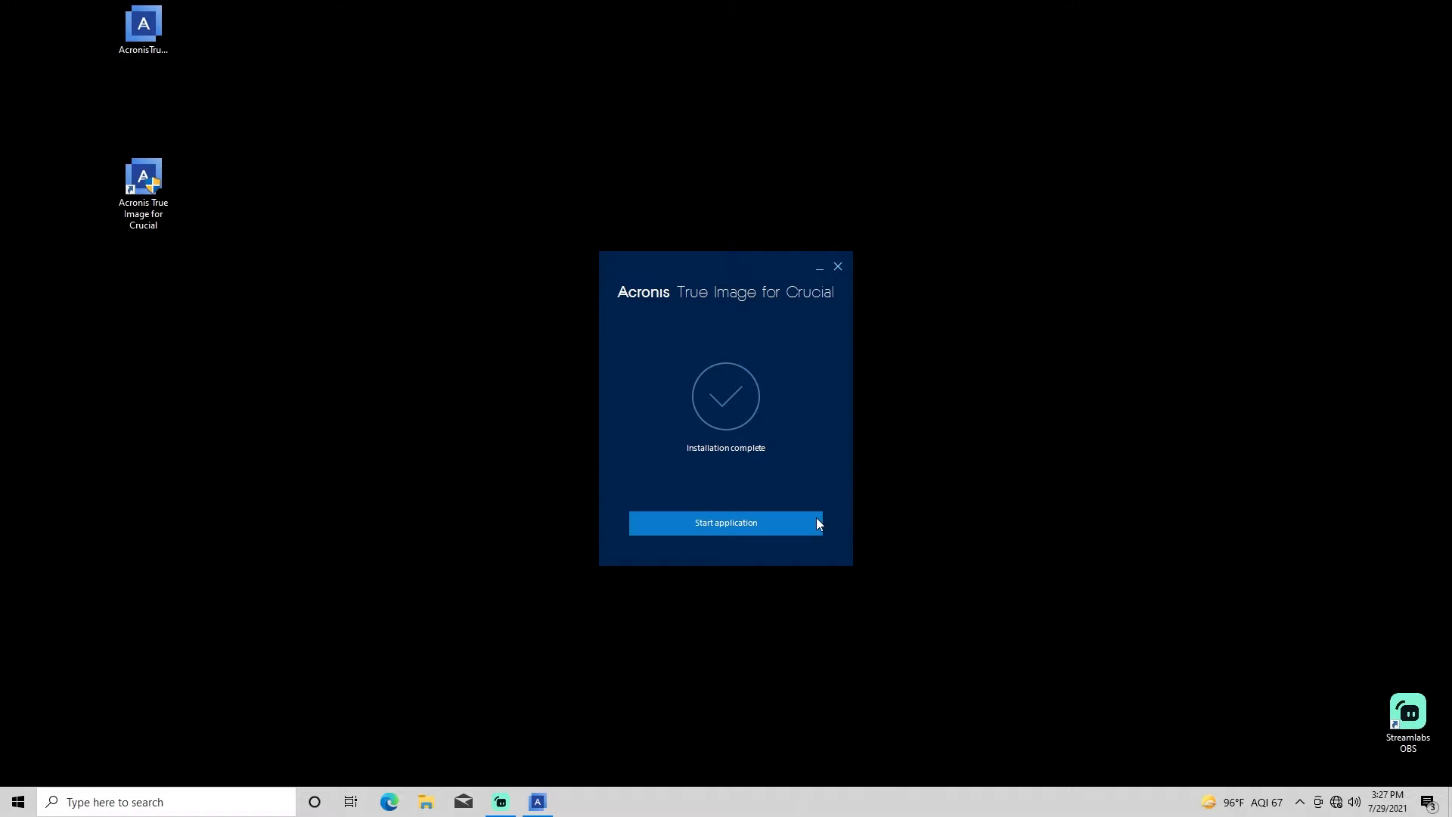
left_click(726, 522)
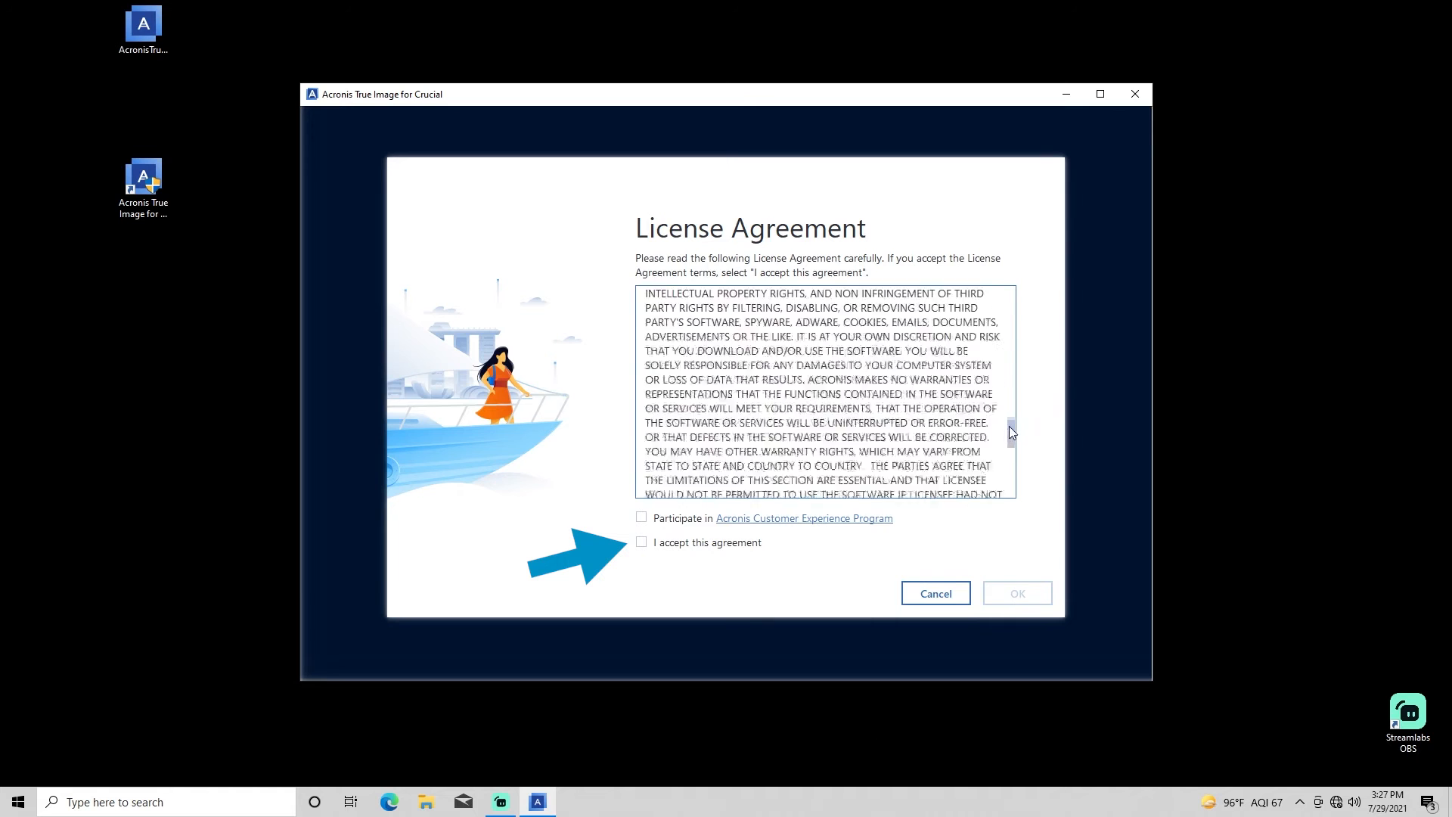
Accept the license agreement and confirm with OK.
left_click(640, 541)
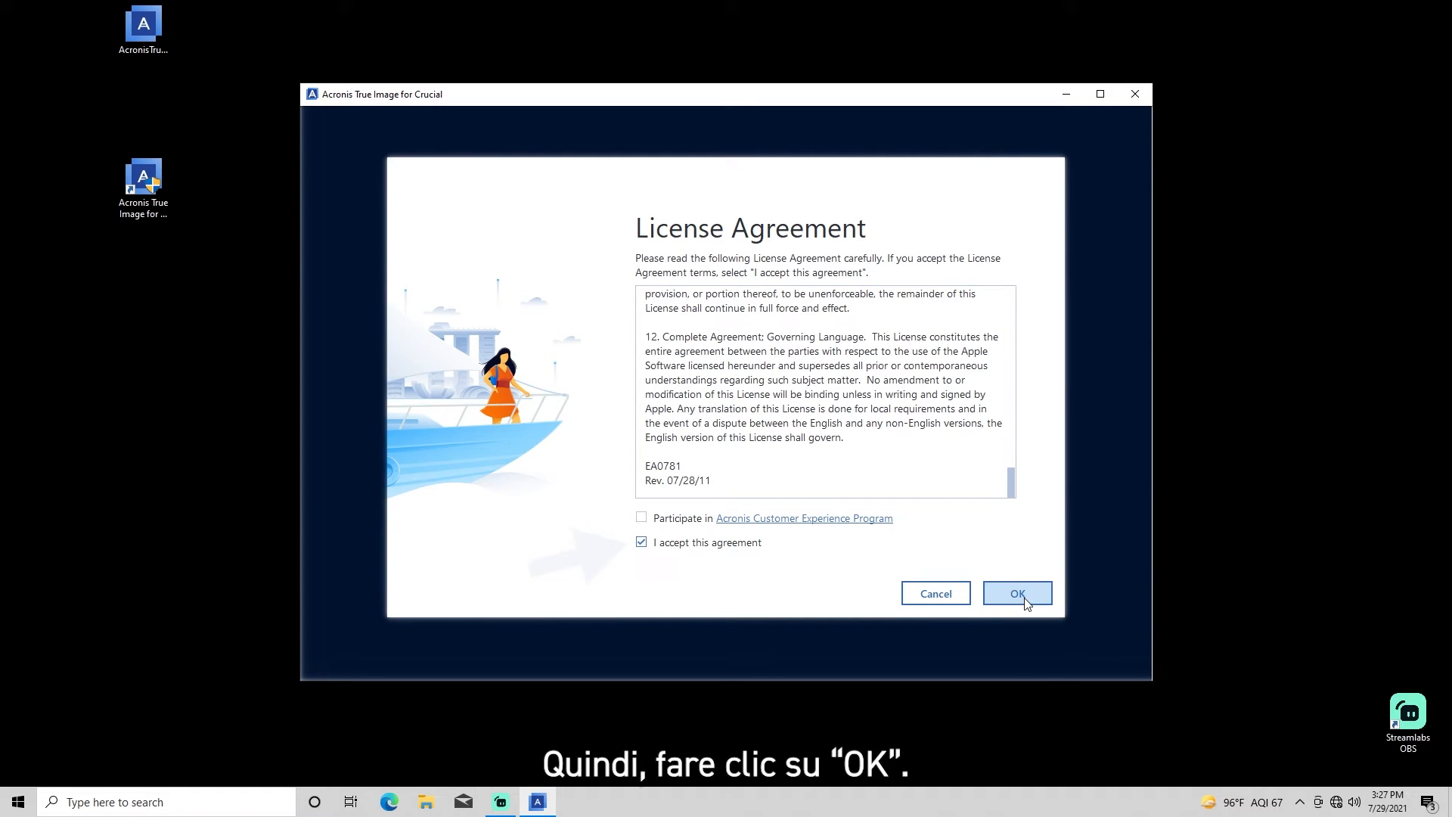
left_click(1015, 593)
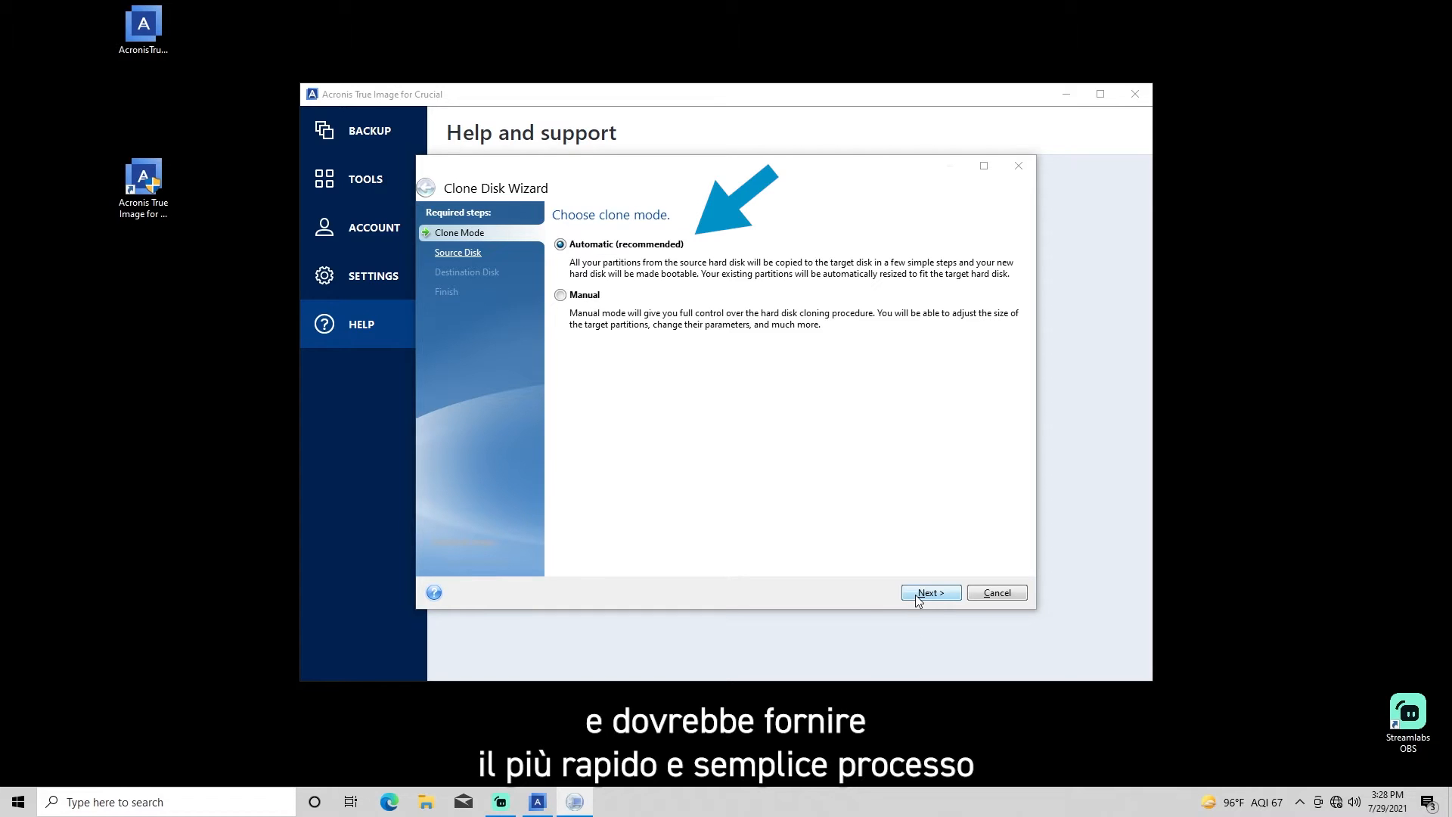
Keep Automatic mode, Disk 1 as source, and choose the uninitialized NVMe Disk 2 as target.
left_click(928, 593)
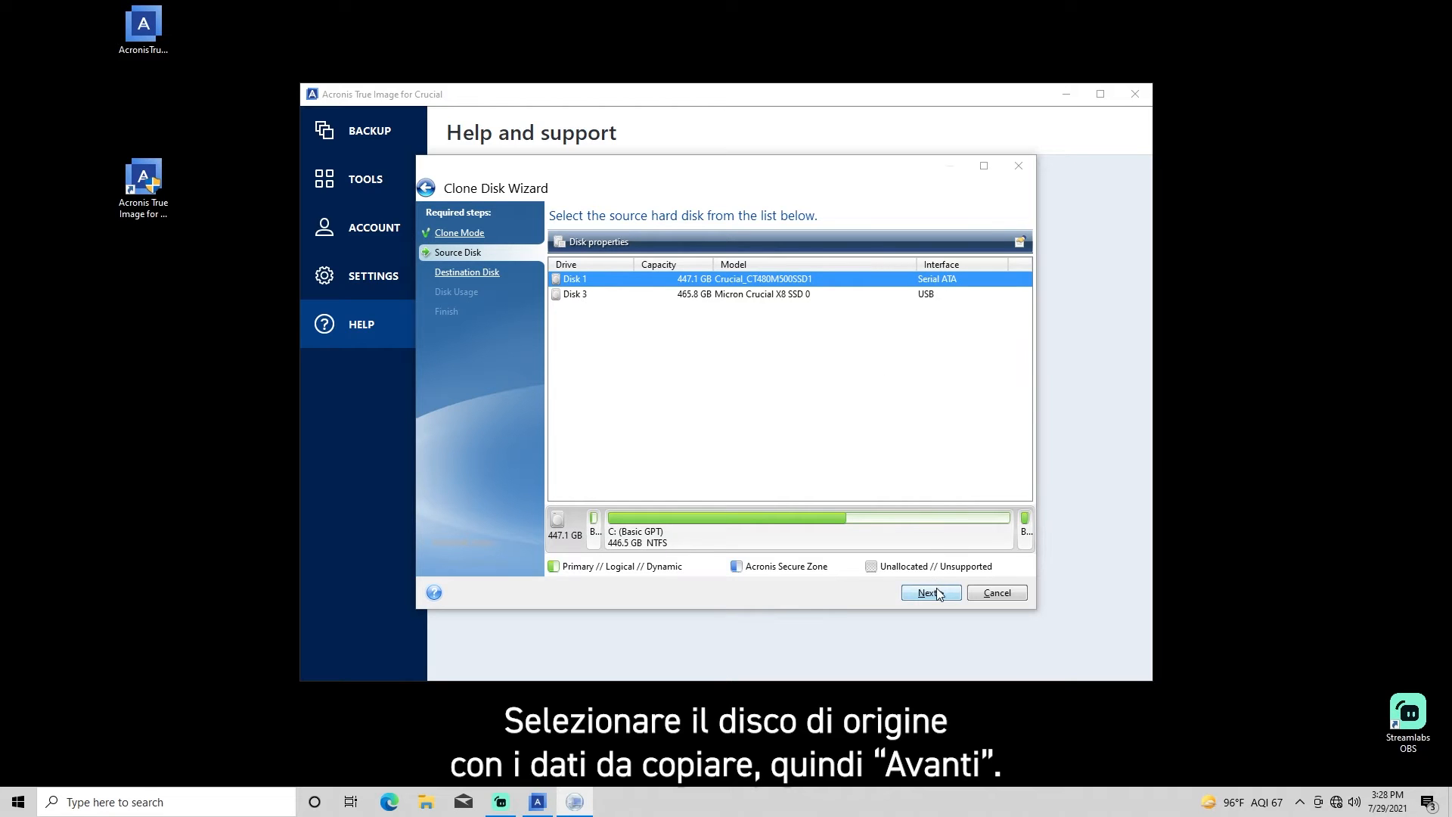
left_click(929, 592)
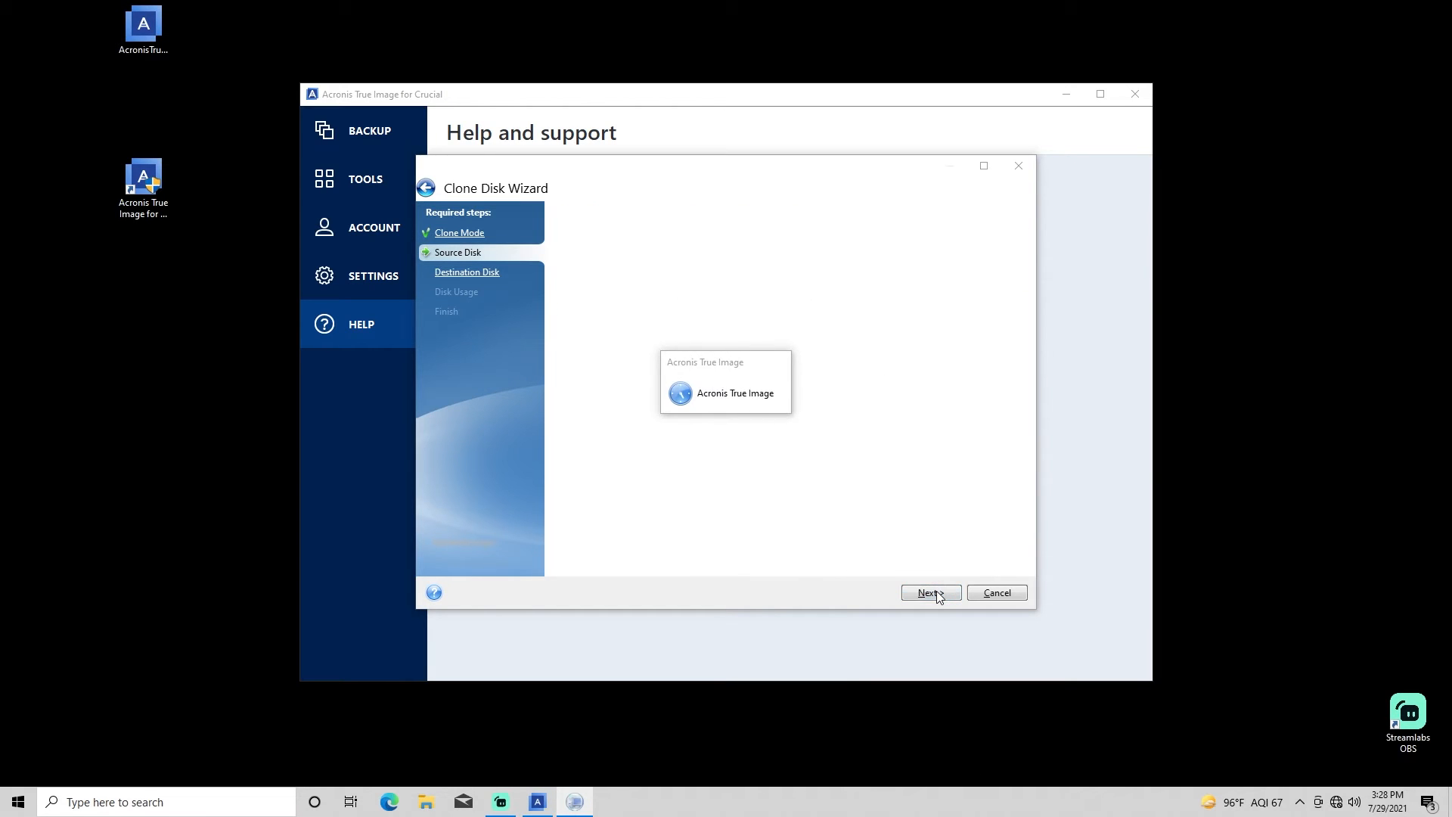
left_click(928, 593)
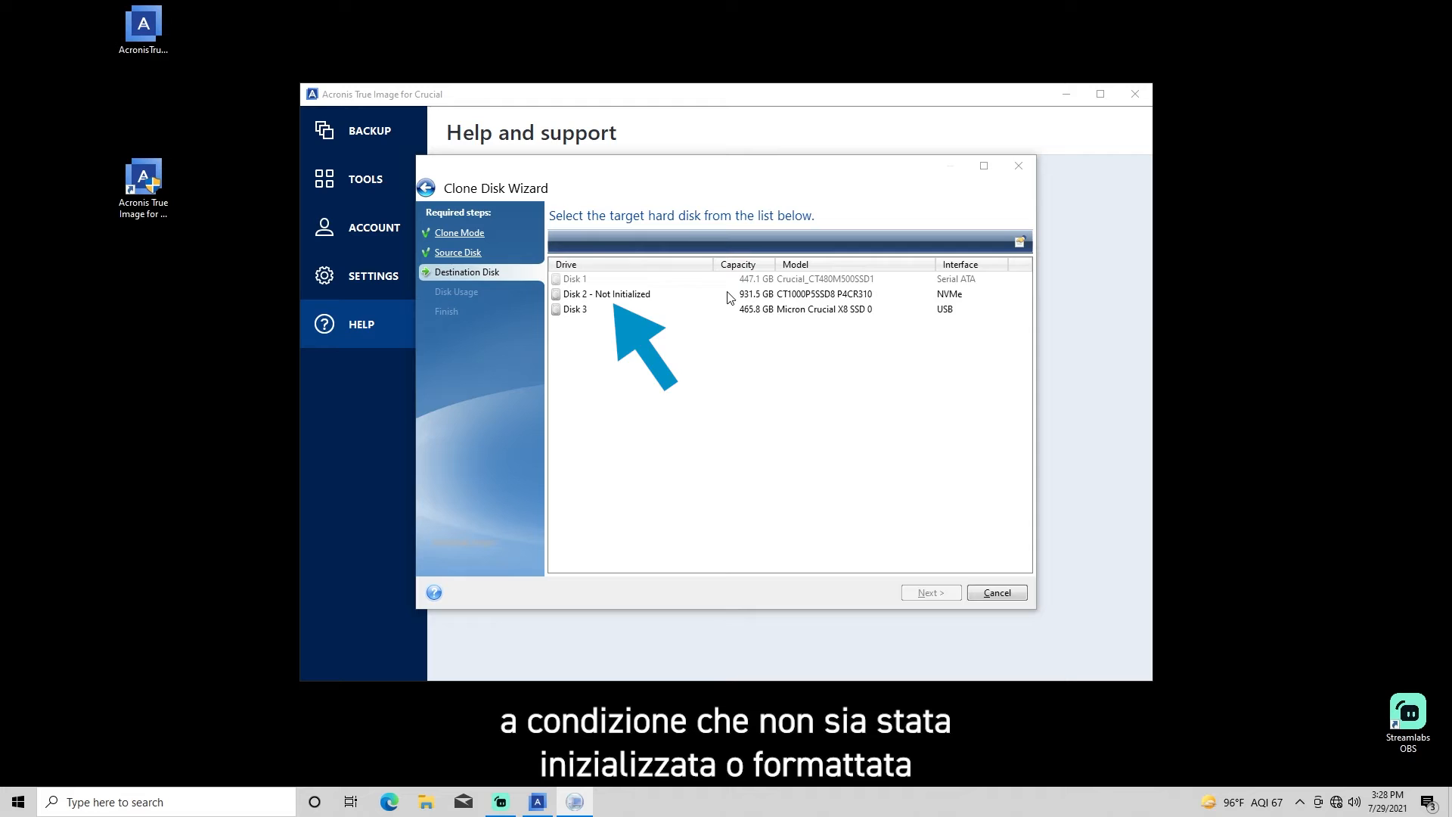
left_click(607, 293)
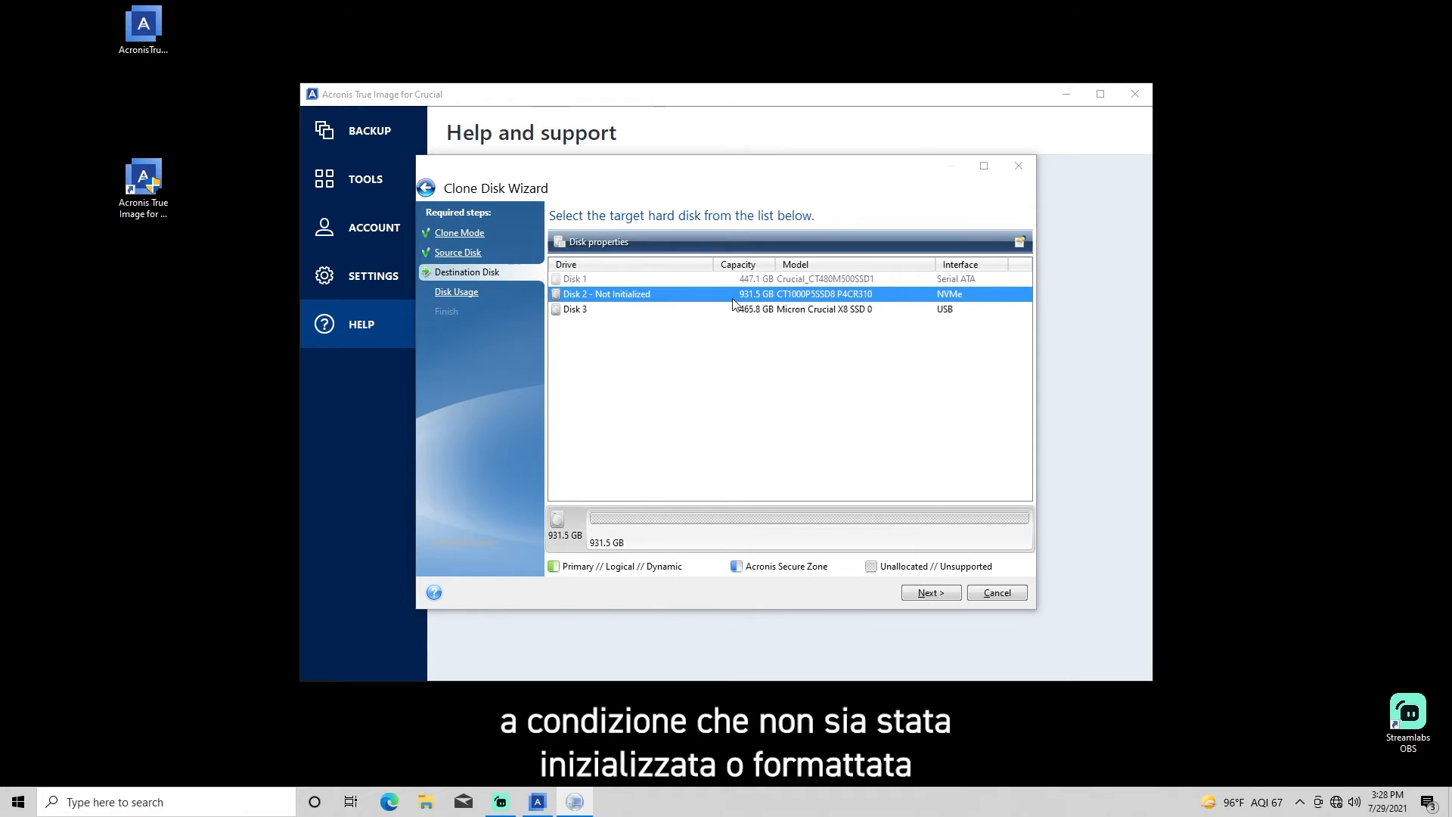
mouse_move(942, 541)
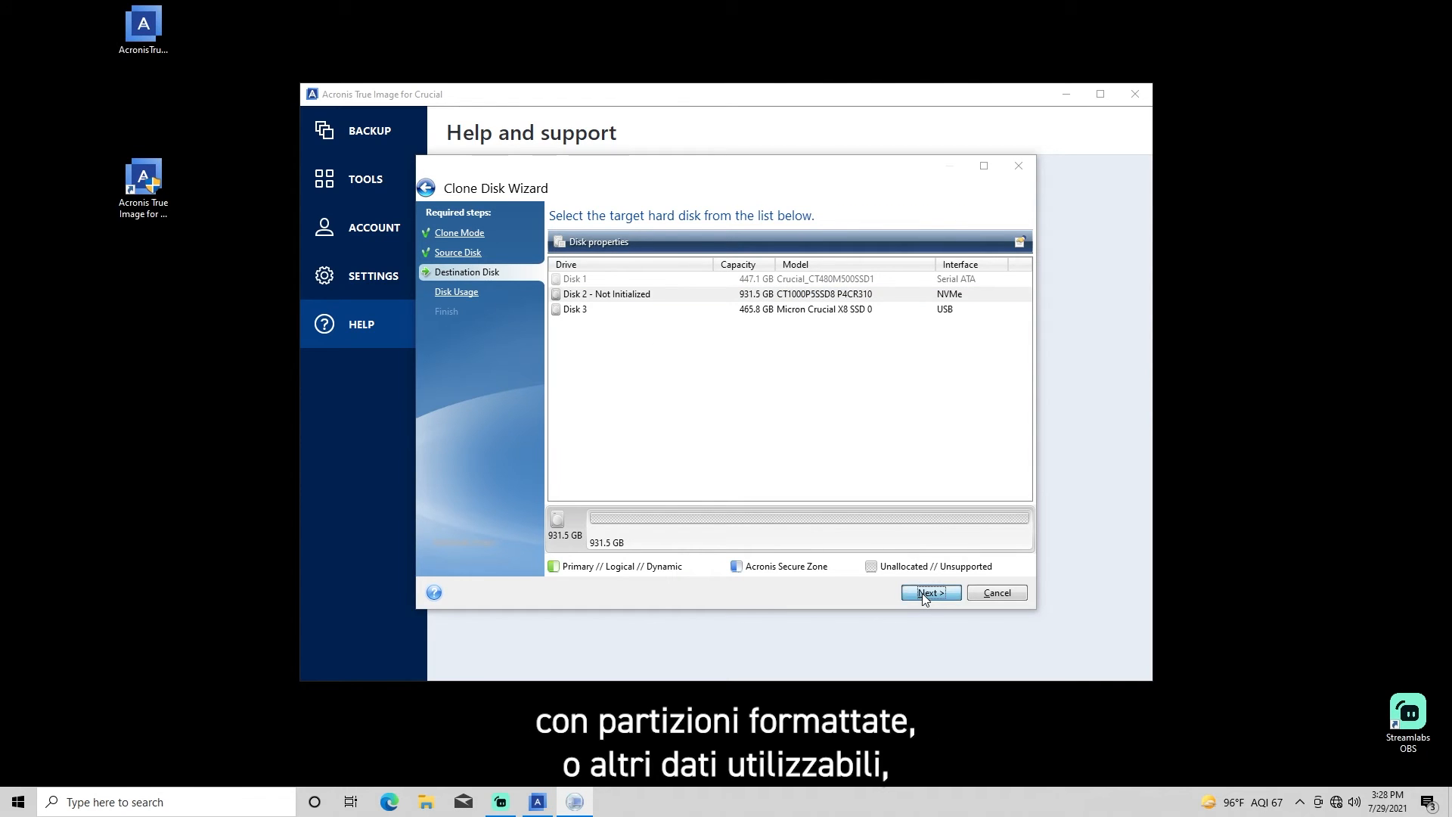
left_click(930, 593)
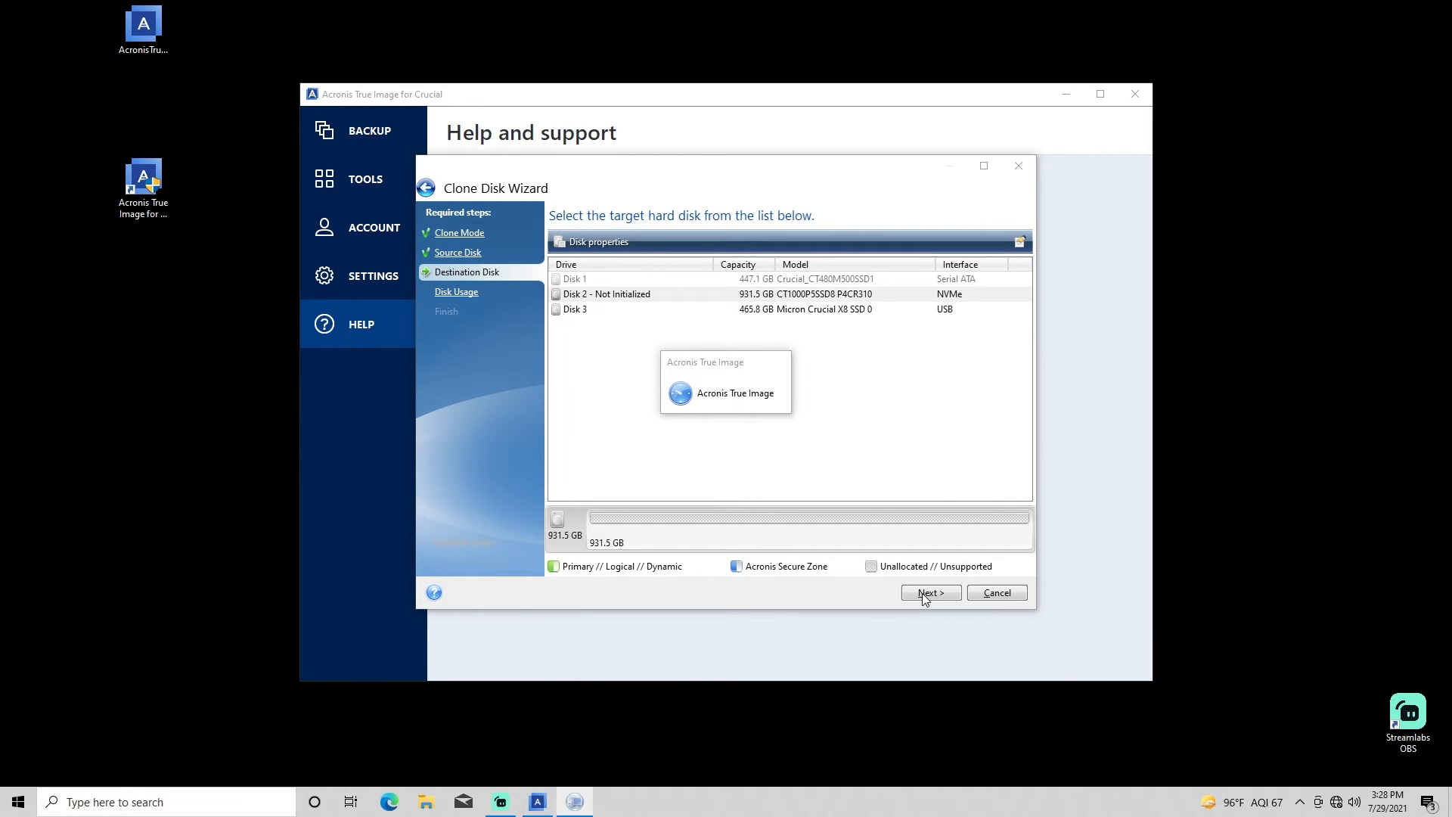
Keep 'To replace a disk on this machine', reach the summary and proceed with cloning.
left_click(929, 593)
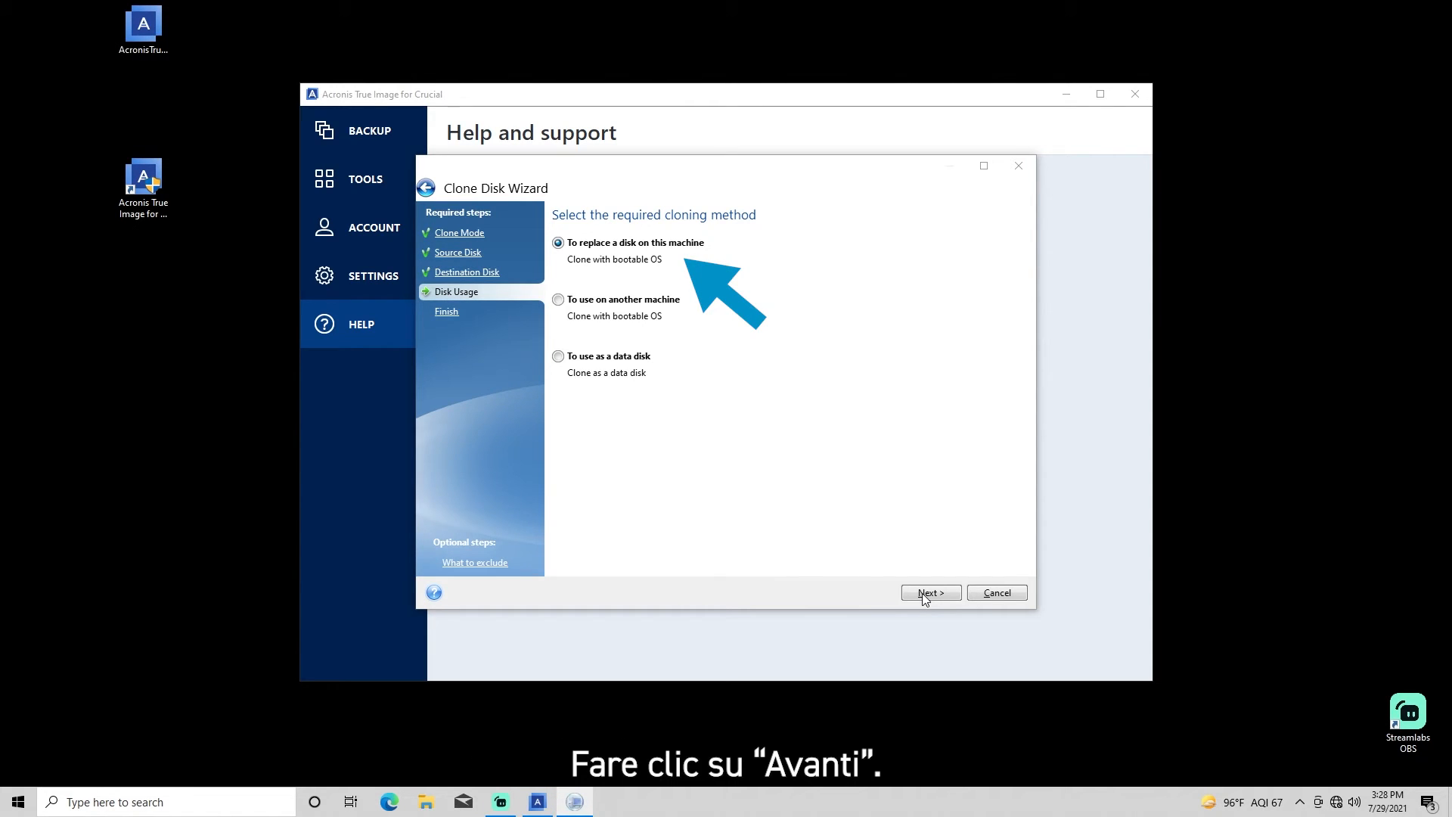
left_click(929, 593)
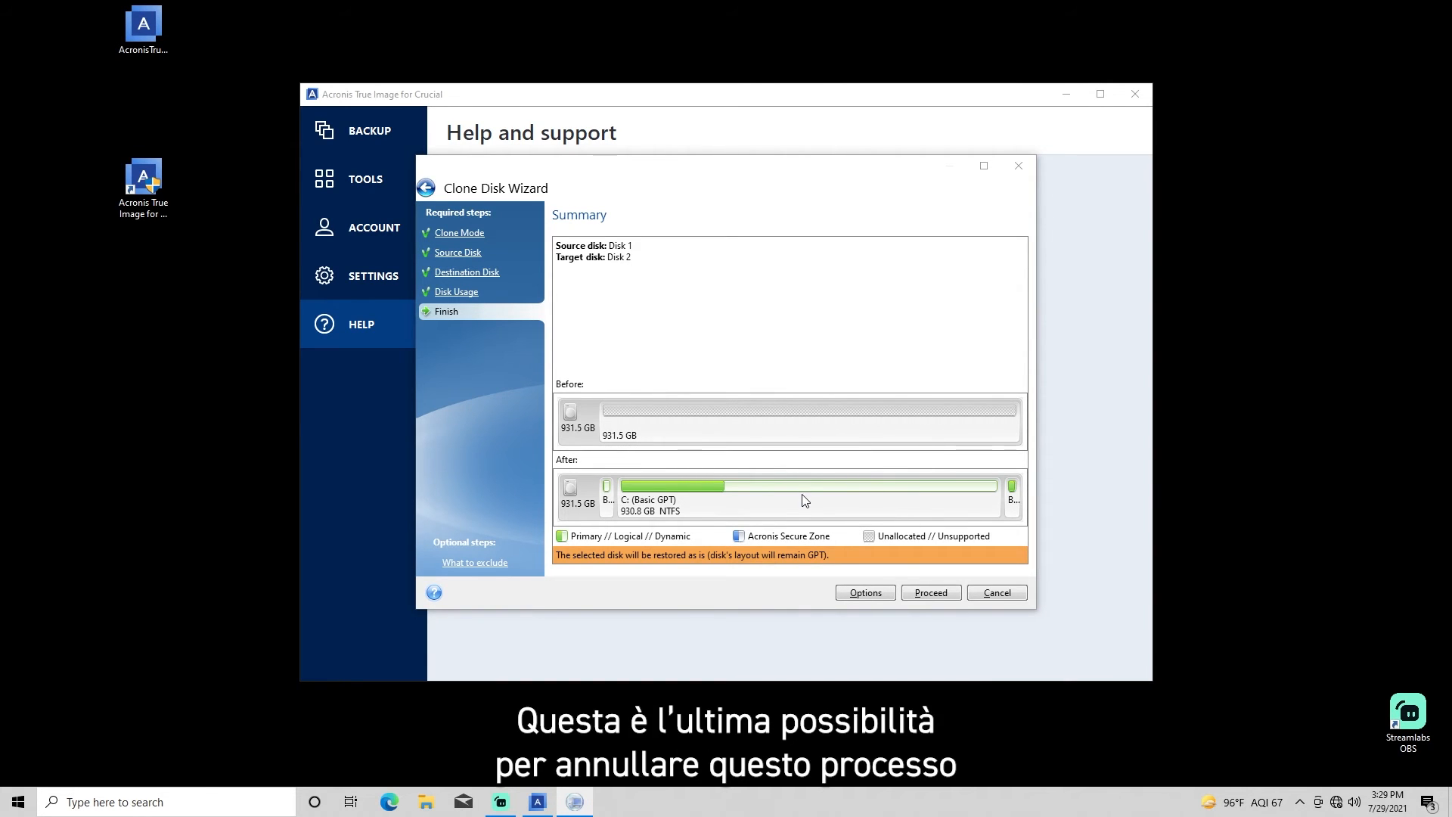
mouse_move(804, 500)
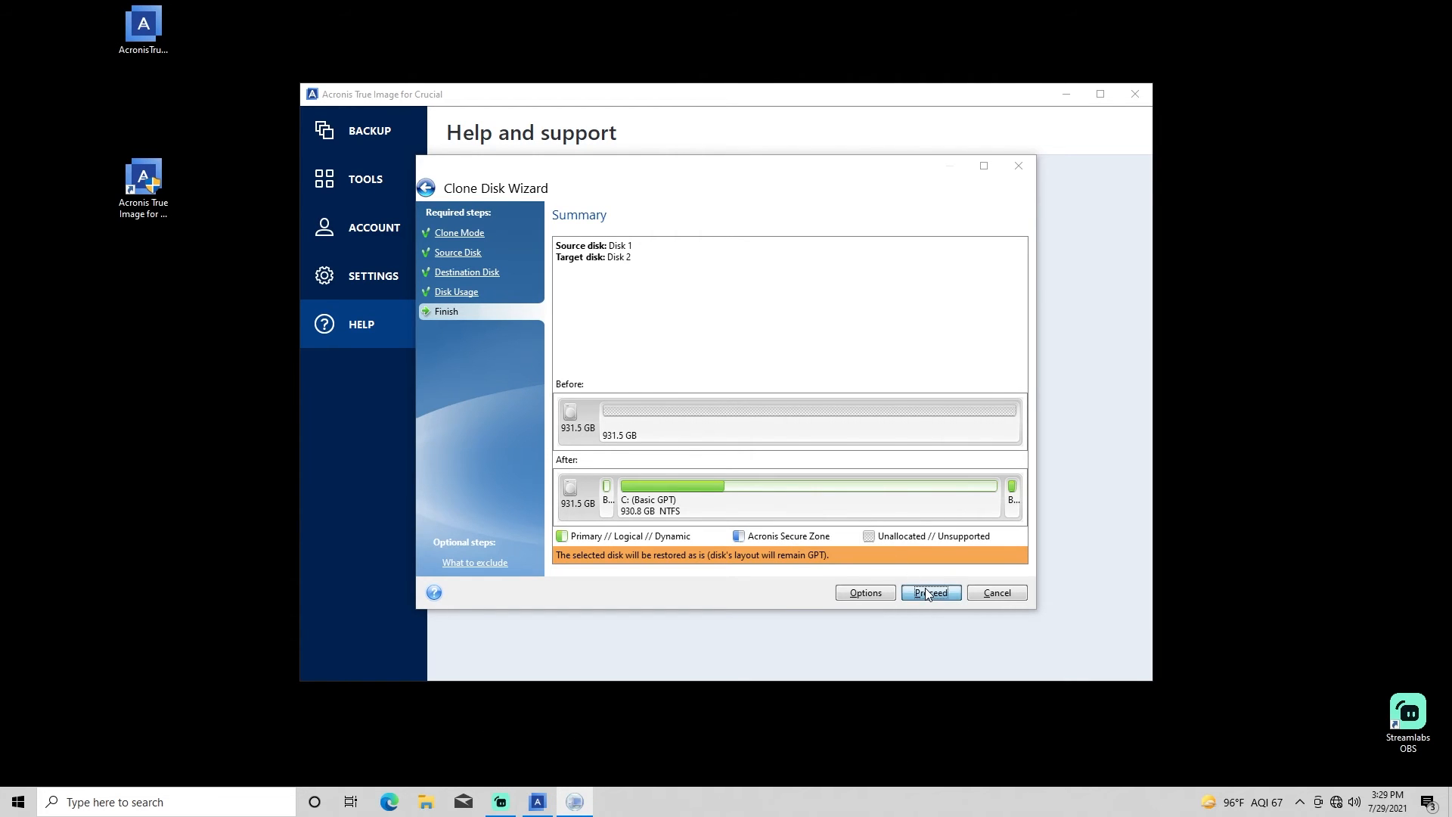
left_click(930, 593)
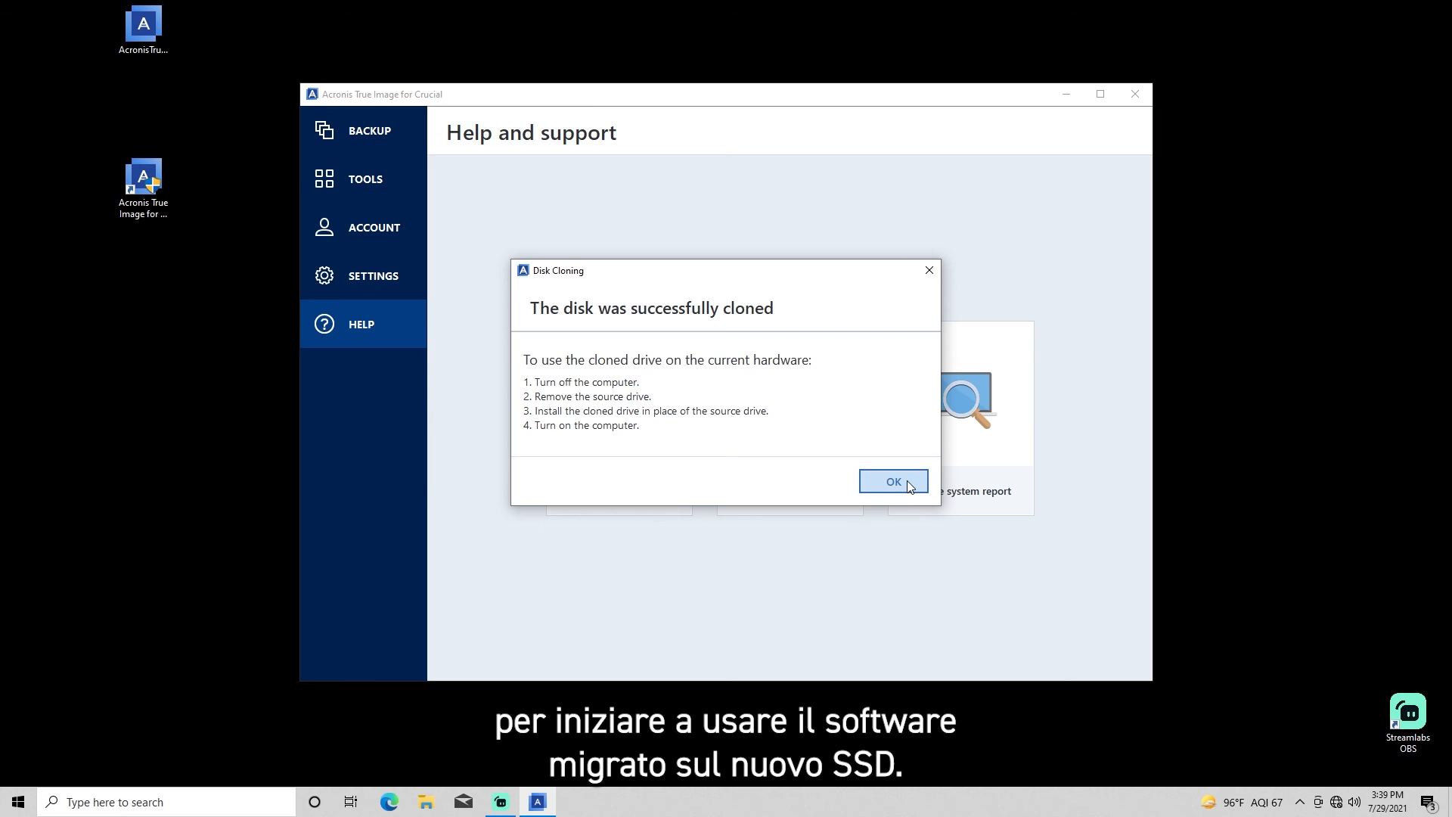
Dismiss the 'disk was successfully cloned' confirmation with OK.
left_click(892, 481)
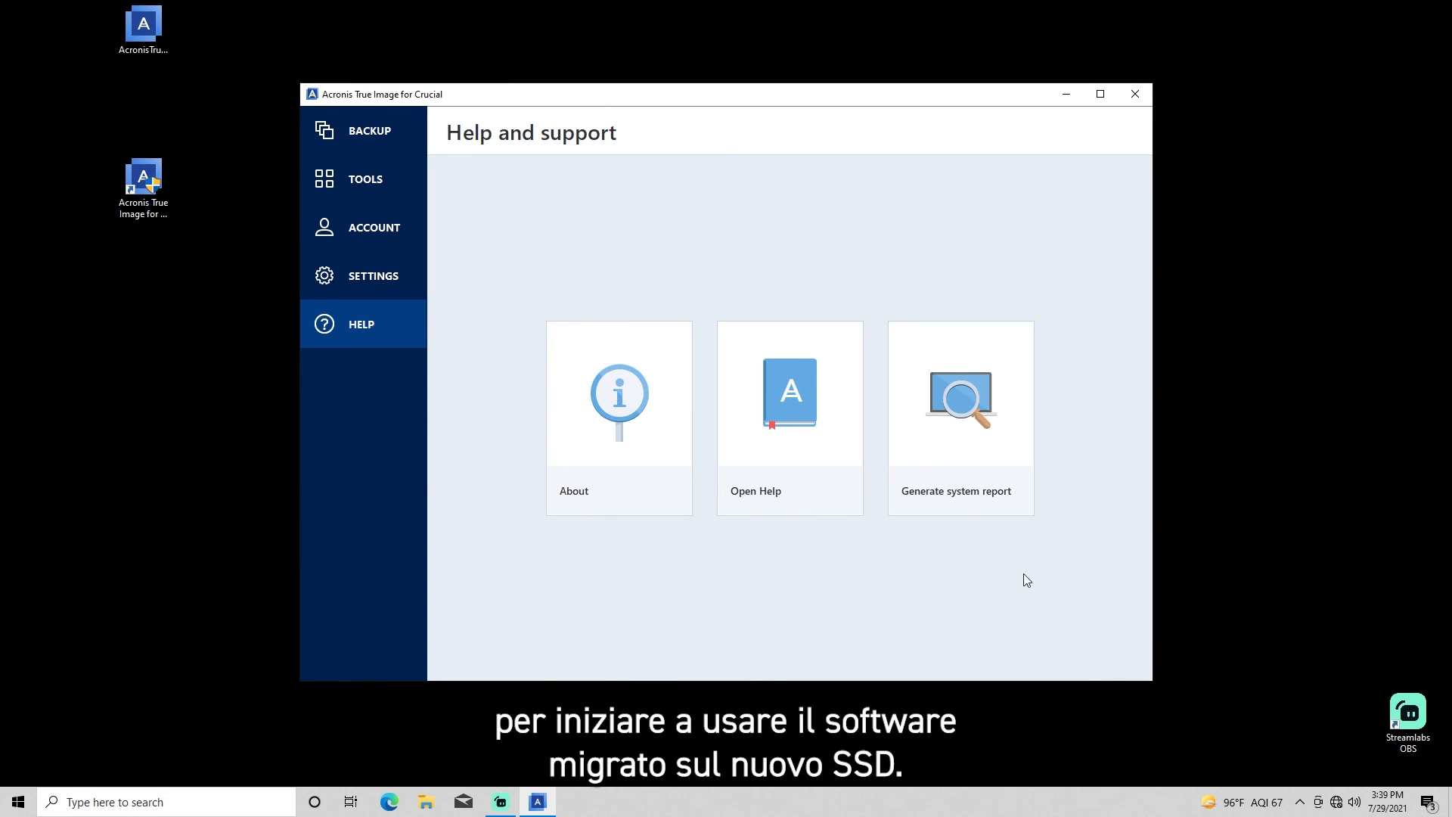